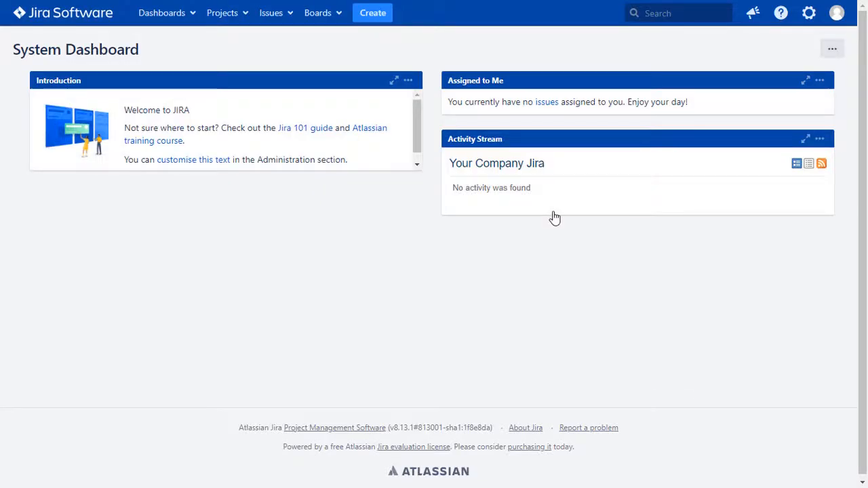
{"action": "mouse_move", "coordinate": [798, 45]}
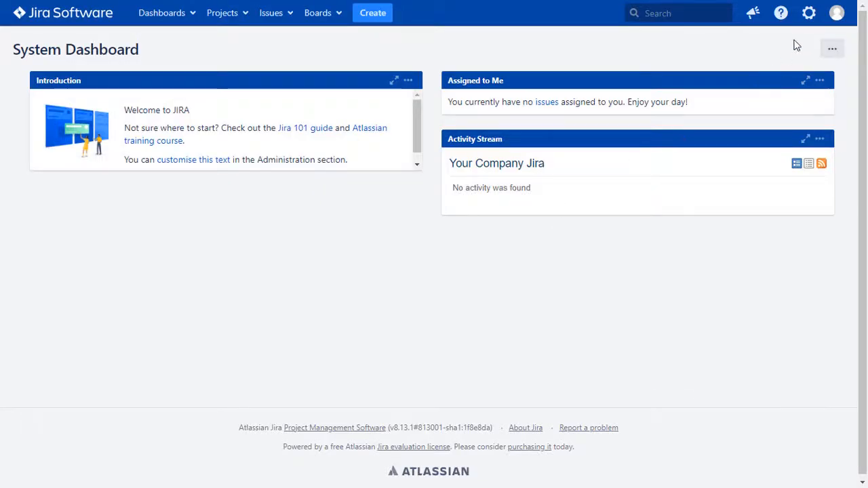
- Reach the Find new apps Marketplace page from the Jira administration gear menu
{"action": "left_click", "coordinate": [808, 12]}
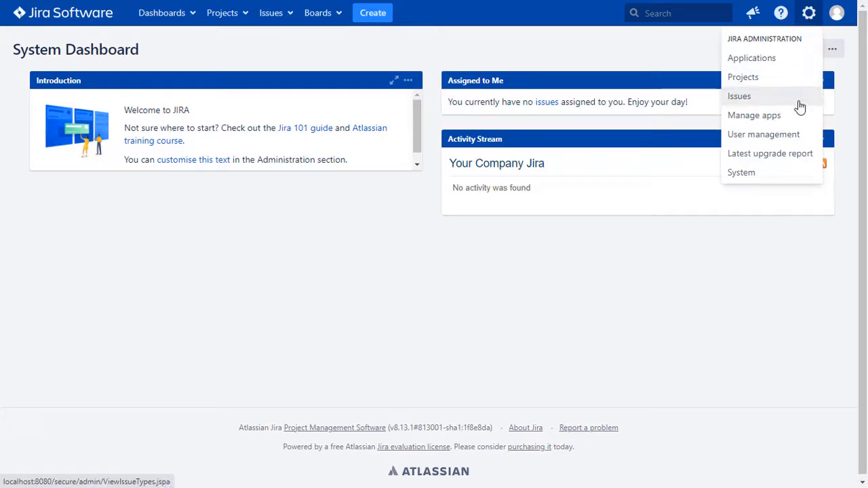
{"action": "left_click", "coordinate": [754, 114]}
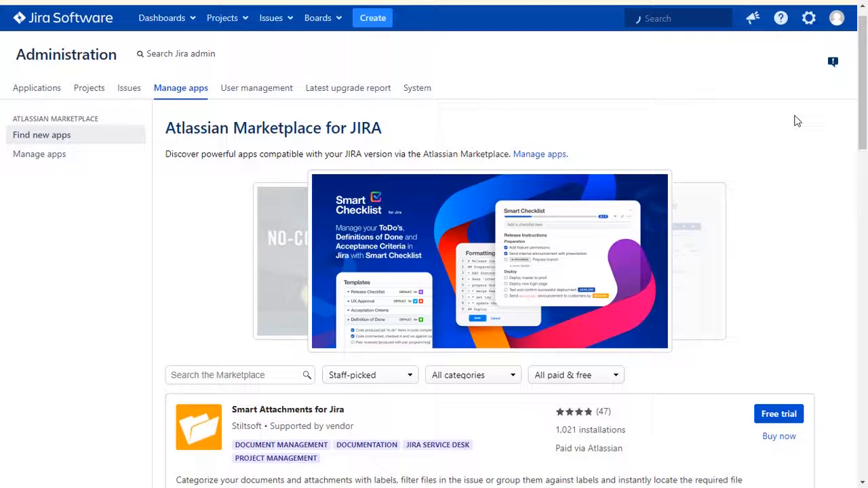
- Search the Marketplace for 'oauth sso' and install the miniOrange OIDC SSO app via Free trial
{"action": "scroll", "scroll_direction": "down", "scroll_amount": 3}
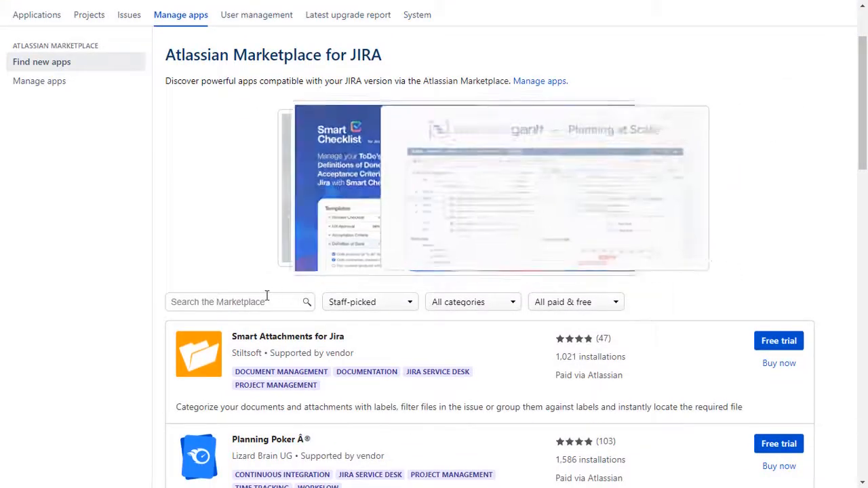
{"action": "type", "text": "oauth sso"}
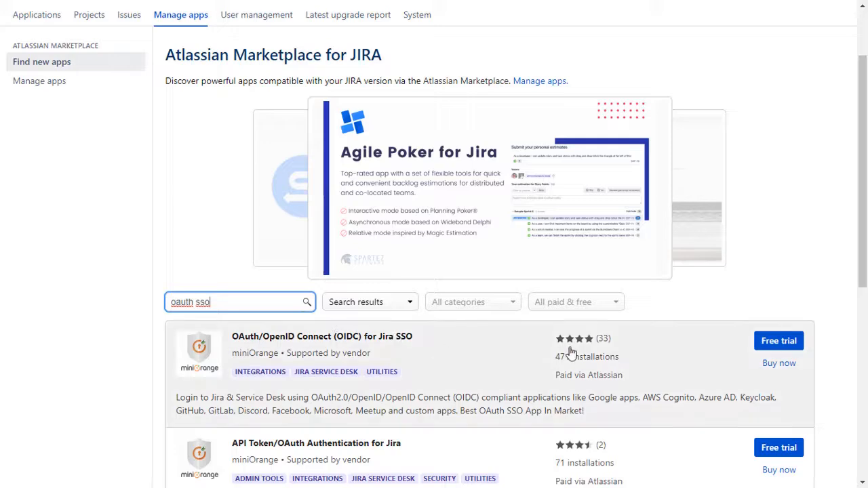
{"action": "left_click", "coordinate": [779, 341]}
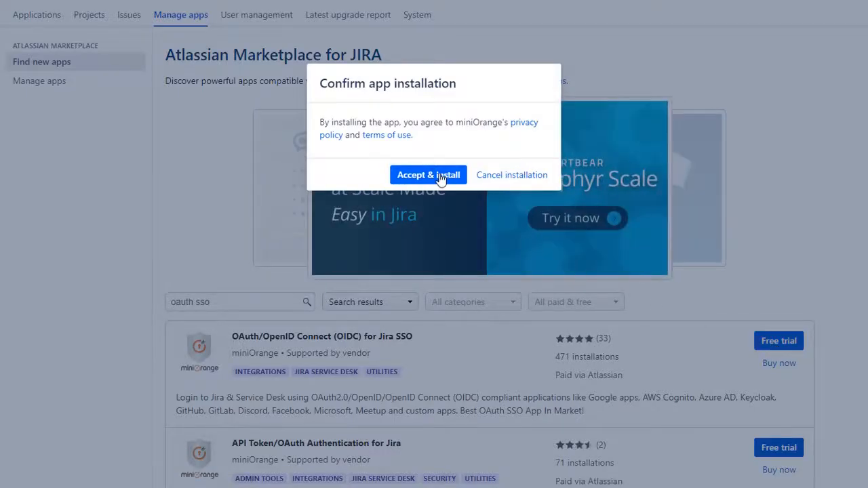
{"action": "left_click", "coordinate": [429, 175]}
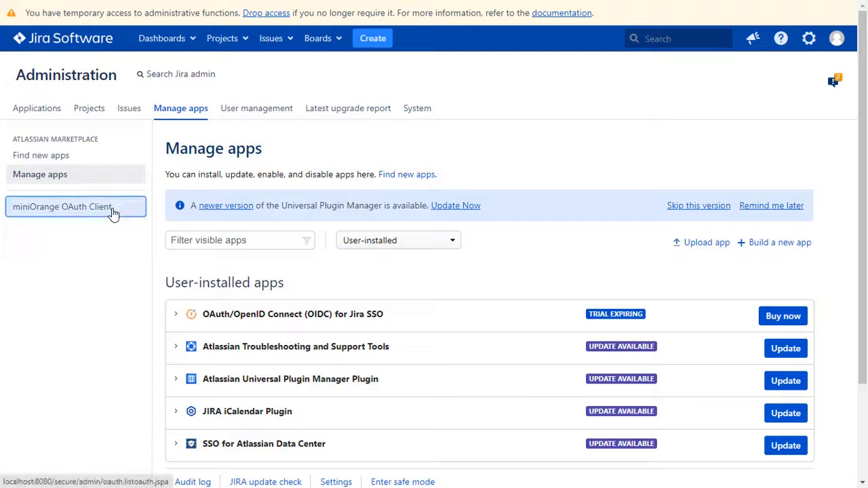
- In the miniOrange OAuth client configuration, select Salesforce as the application and view its setup guide
{"action": "left_click", "coordinate": [62, 206]}
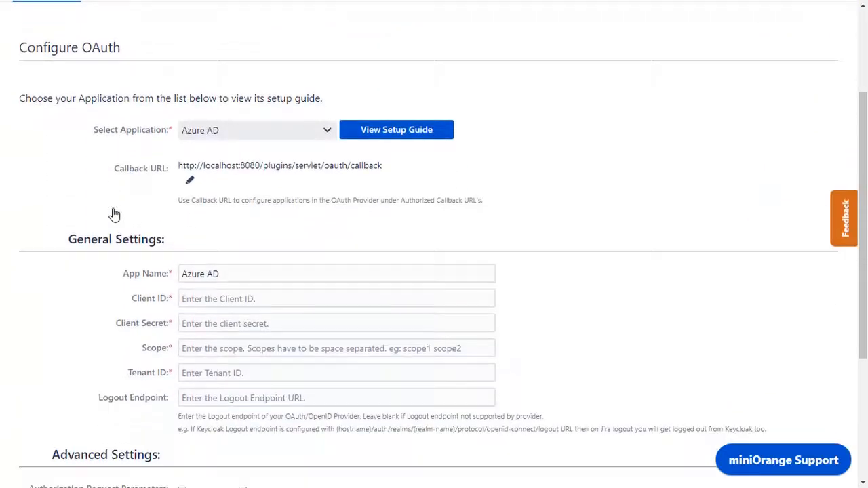
{"action": "scroll", "scroll_direction": "down", "scroll_amount": 3}
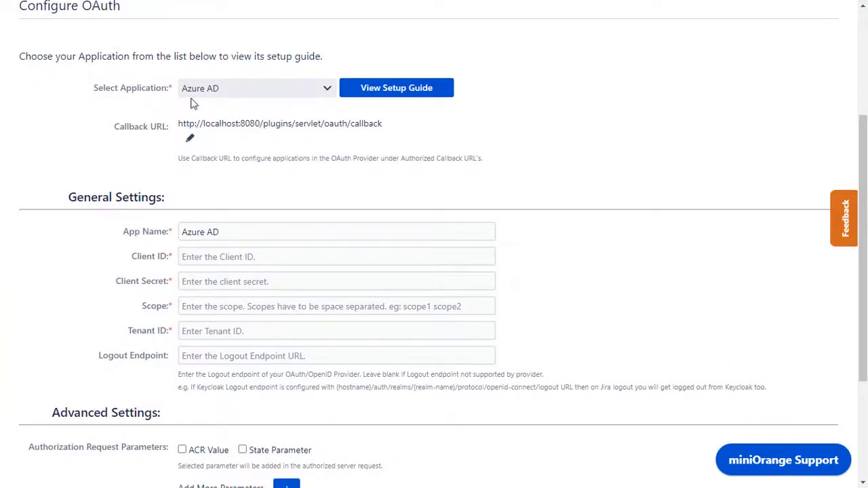
{"action": "left_click", "coordinate": [256, 88]}
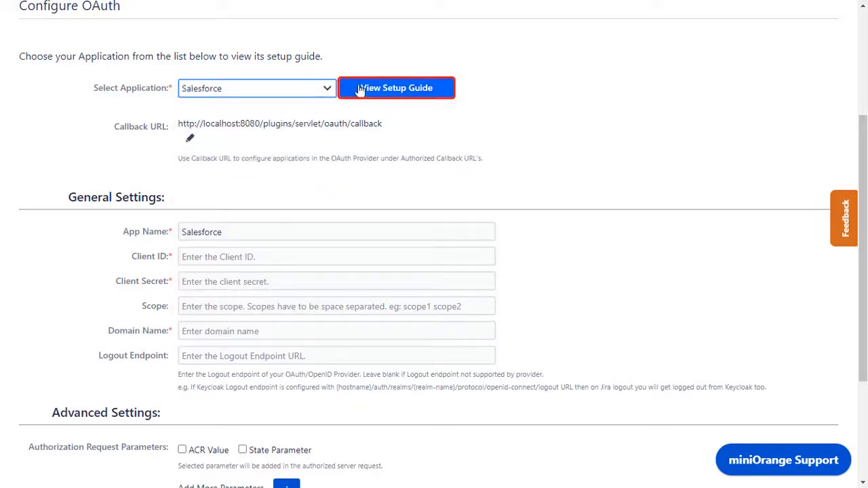
{"action": "left_click", "coordinate": [396, 87]}
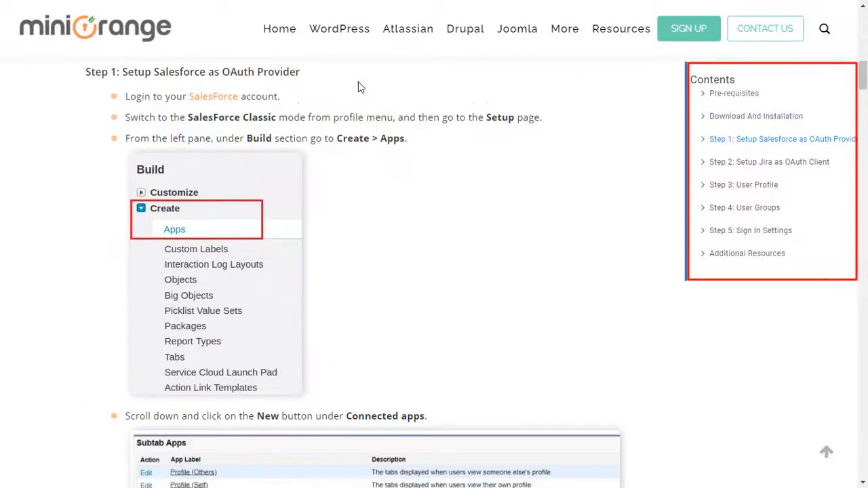
- Follow the guide's Step 1 Salesforce link to the Salesforce login page
{"action": "left_click", "coordinate": [213, 95]}
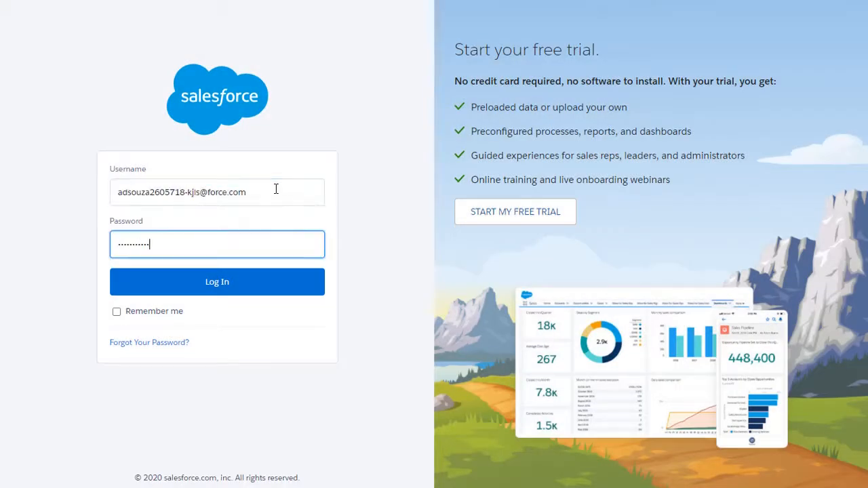
- Log in to Salesforce and switch the account to Salesforce Classic
{"action": "left_click", "coordinate": [217, 281]}
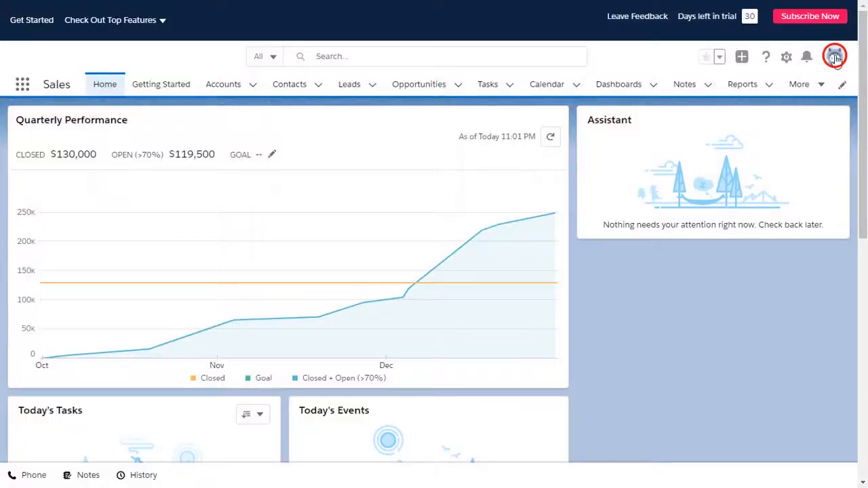
{"action": "left_click", "coordinate": [834, 57]}
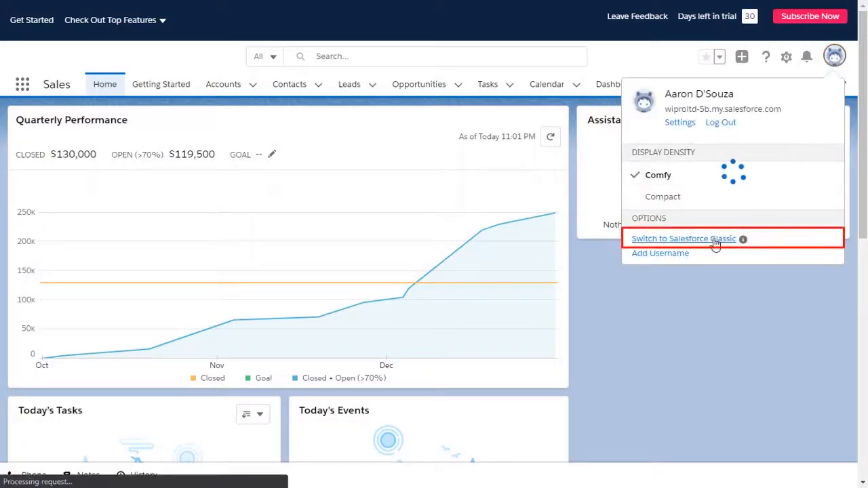
{"action": "left_click", "coordinate": [684, 238]}
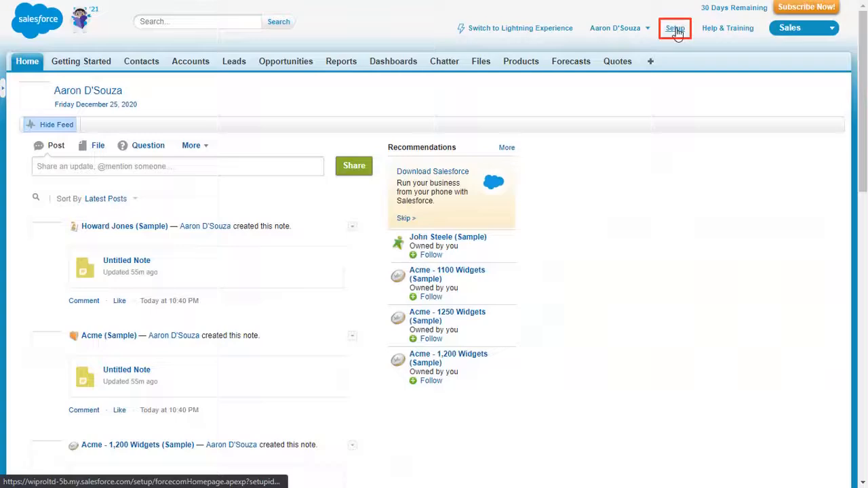
- Go to Setup > Build > Create > Apps to list apps and connected apps
{"action": "left_click", "coordinate": [675, 27]}
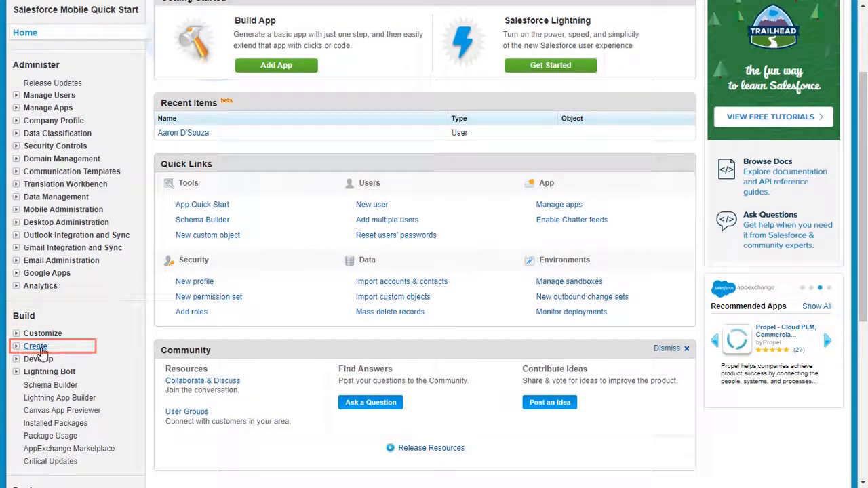
{"action": "left_click", "coordinate": [36, 346]}
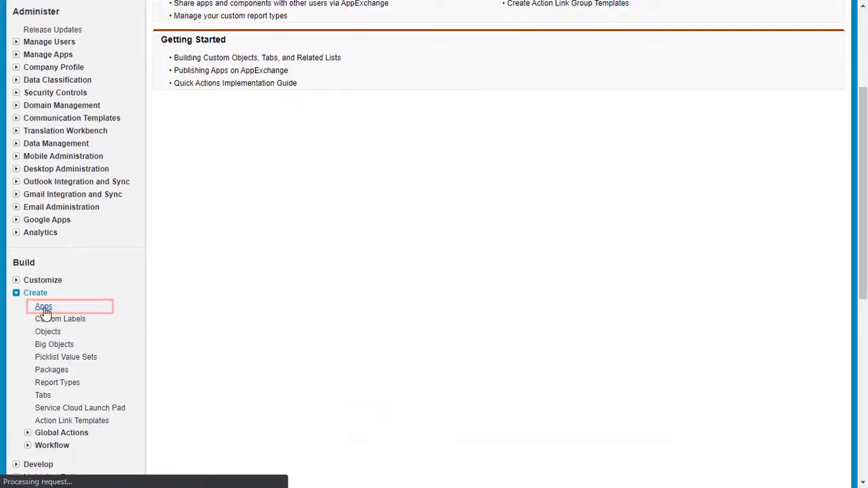
{"action": "left_click", "coordinate": [43, 307]}
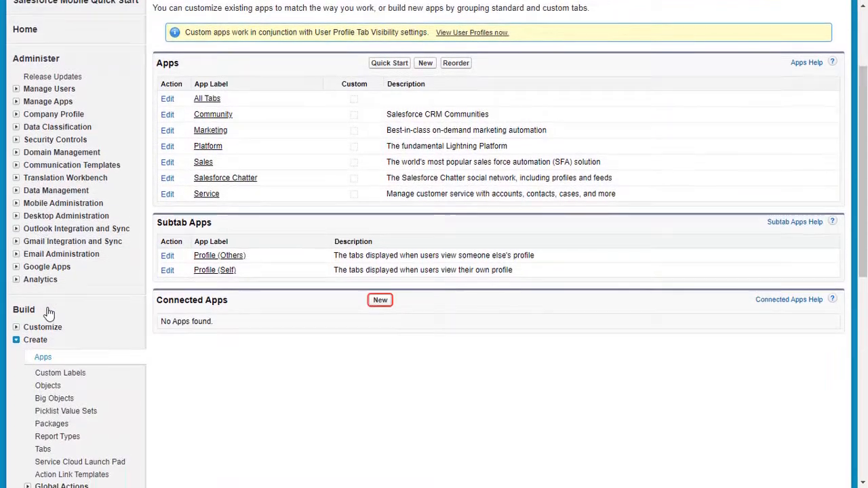
- Create a new connected app named 'Jira OAuth' with a contact email and Enable OAuth Settings ticked
{"action": "left_click", "coordinate": [380, 300]}
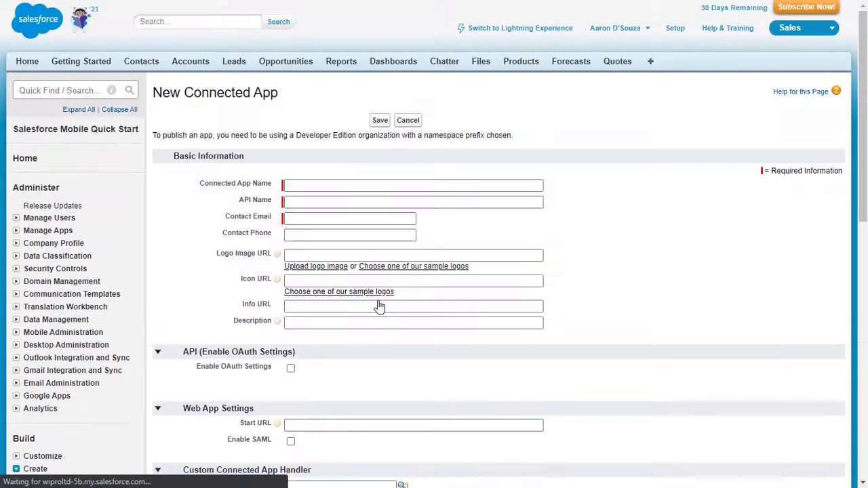
{"action": "type", "text": "Jira OAuth"}
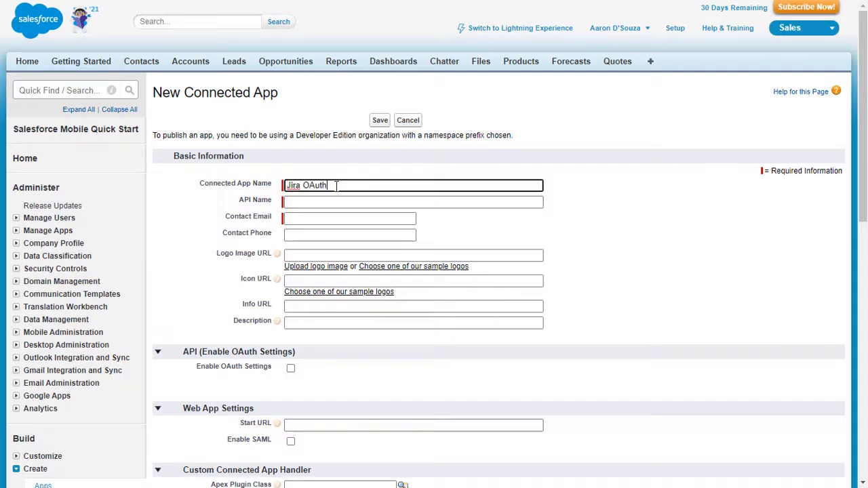
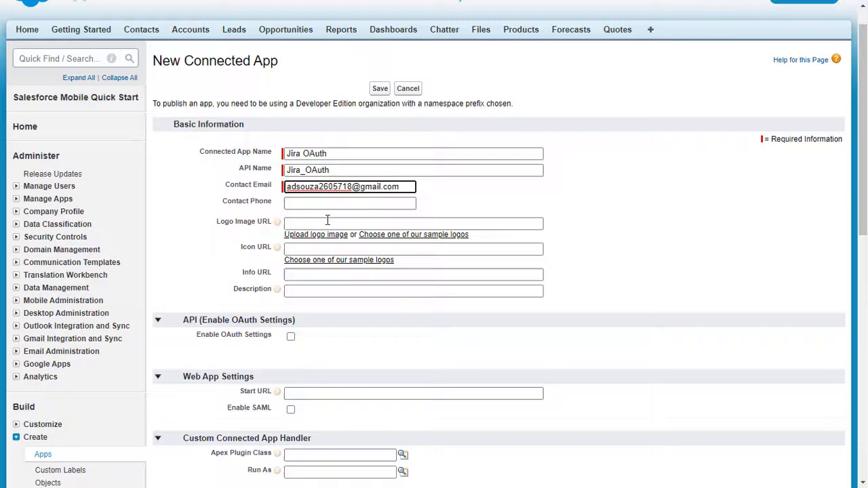
{"action": "scroll", "scroll_direction": "down", "scroll_amount": 3}
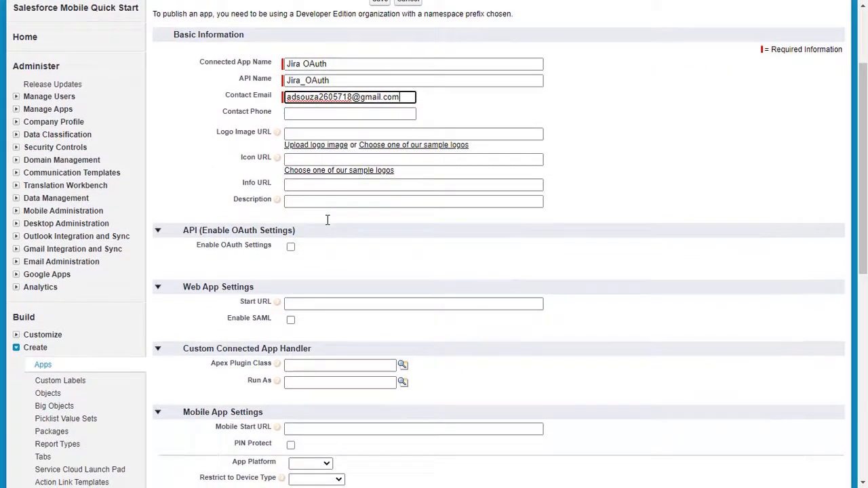
{"action": "left_click", "coordinate": [290, 247]}
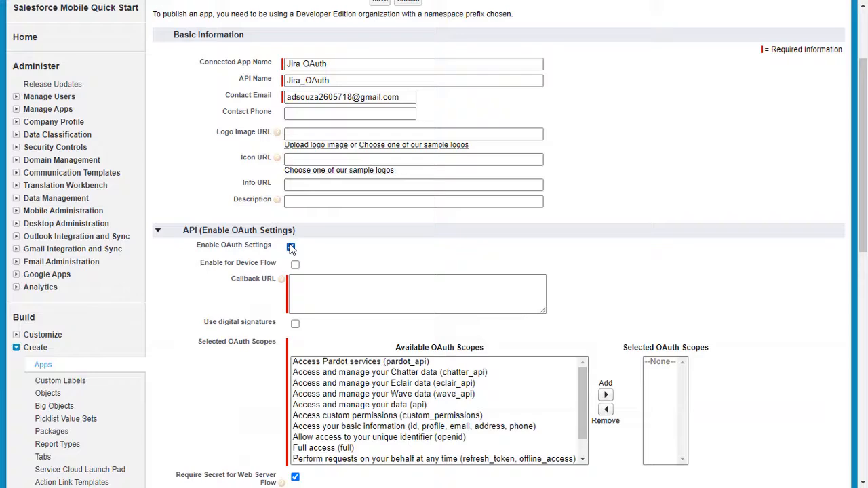
- Enter Jira's localhost callback URL, add the Full access (full) OAuth scope, and save the connected app
{"action": "left_click", "coordinate": [290, 247]}
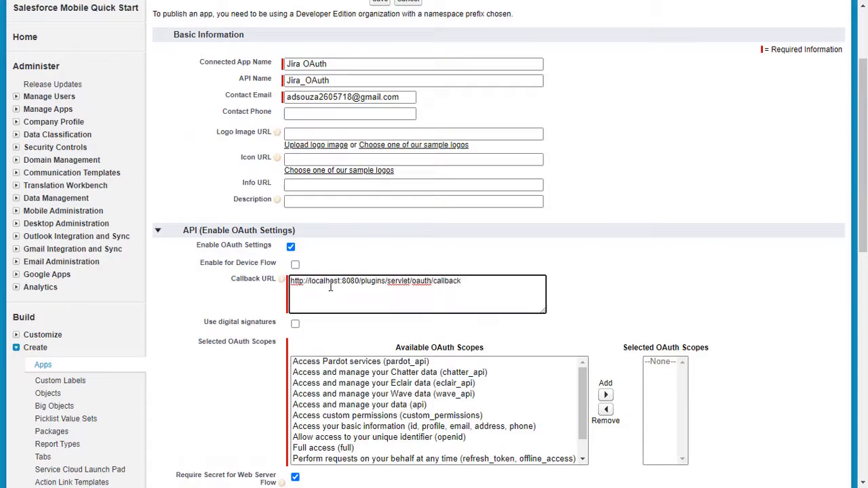
{"action": "scroll", "scroll_direction": "down", "scroll_amount": 3}
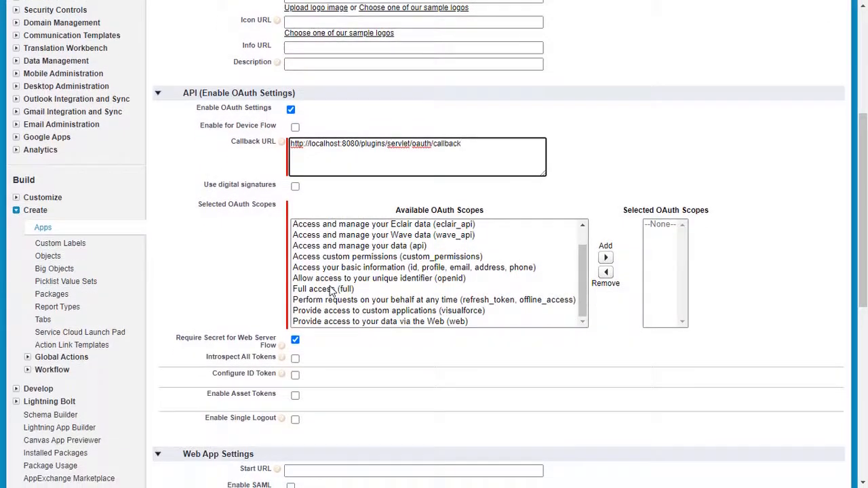
{"action": "left_click", "coordinate": [323, 289]}
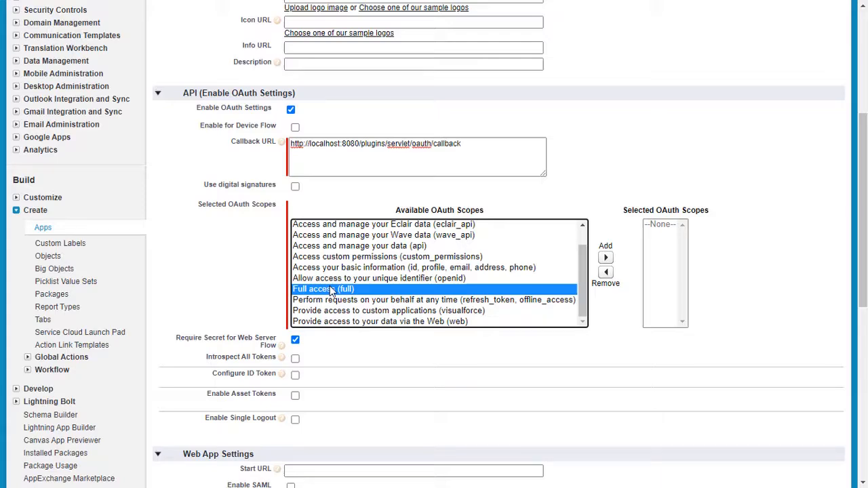
{"action": "left_click", "coordinate": [606, 258]}
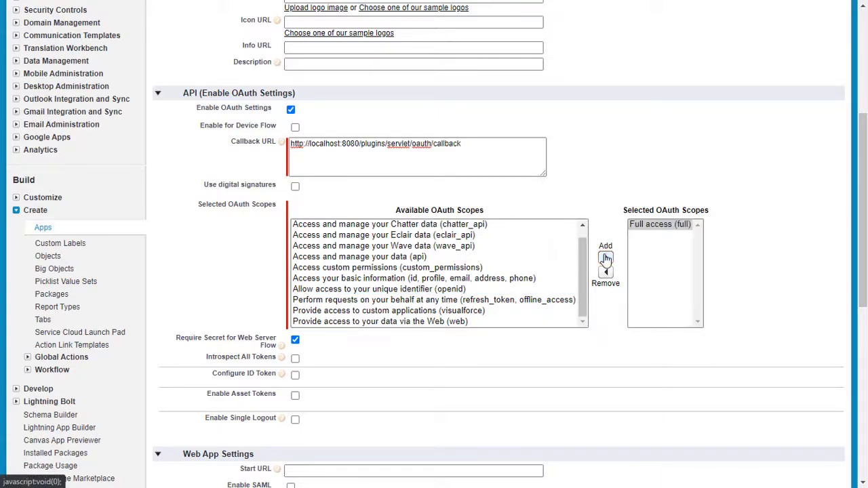
{"action": "scroll", "scroll_direction": "down", "scroll_amount": 3}
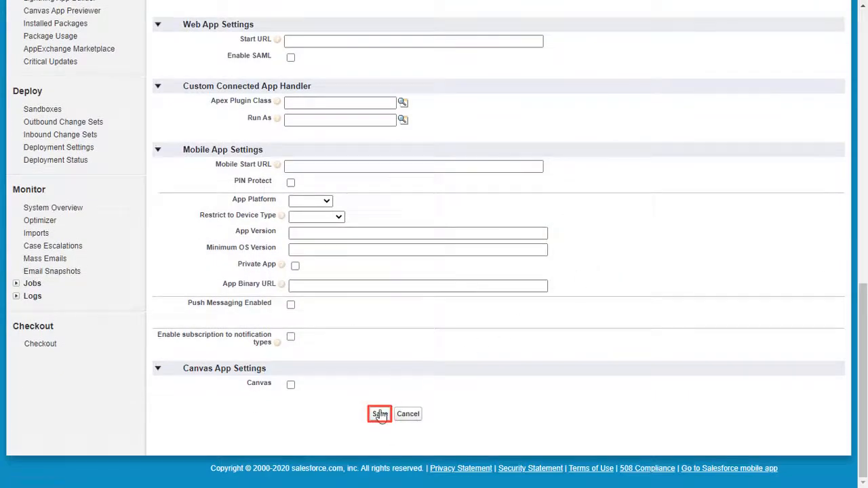
{"action": "left_click", "coordinate": [379, 414]}
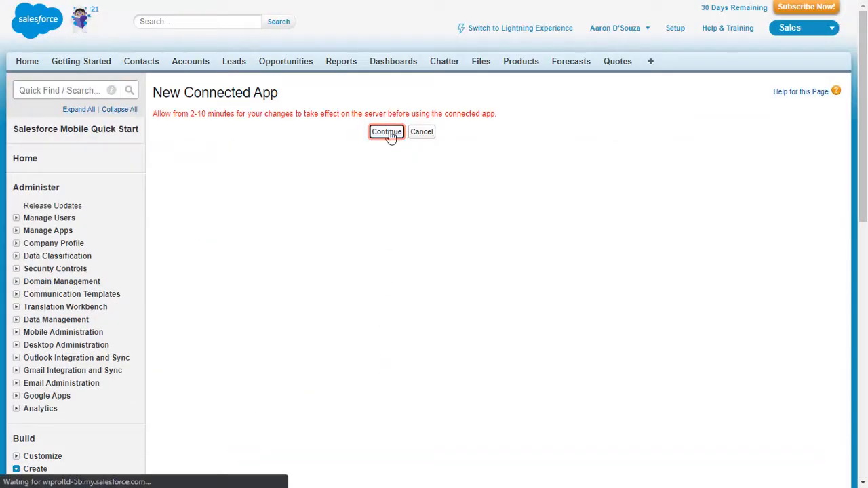
- Continue to the Jira OAuth app details and reveal its consumer key and consumer secret
{"action": "left_click", "coordinate": [385, 132]}
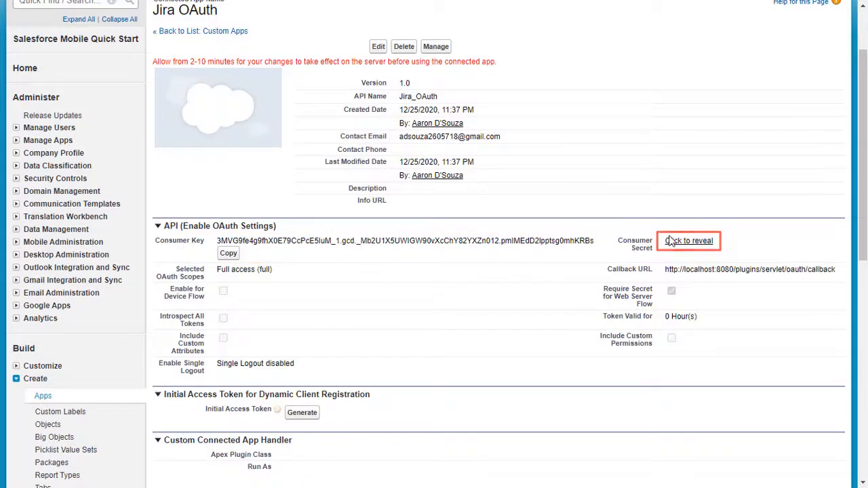
{"action": "left_click", "coordinate": [688, 240]}
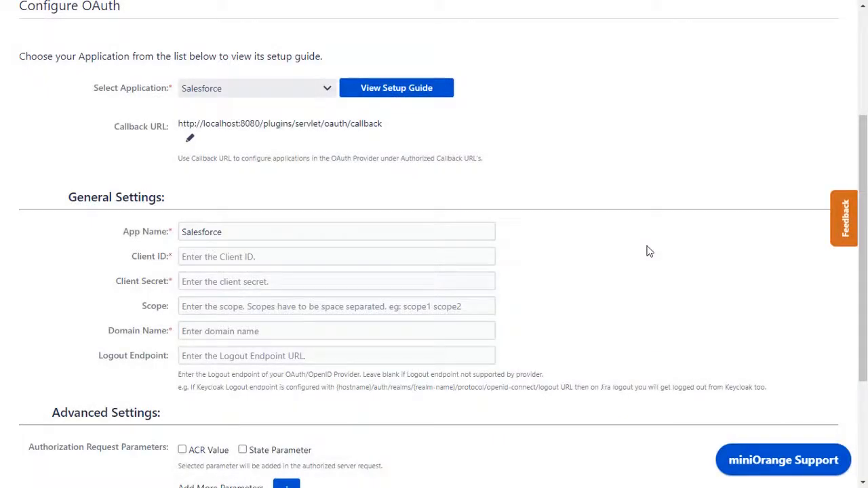
- Fill Configure OAuth with the client ID, client secret, scope full and domain wiproltd-5b.my.salesforce.com, then save
{"action": "left_click", "coordinate": [269, 232]}
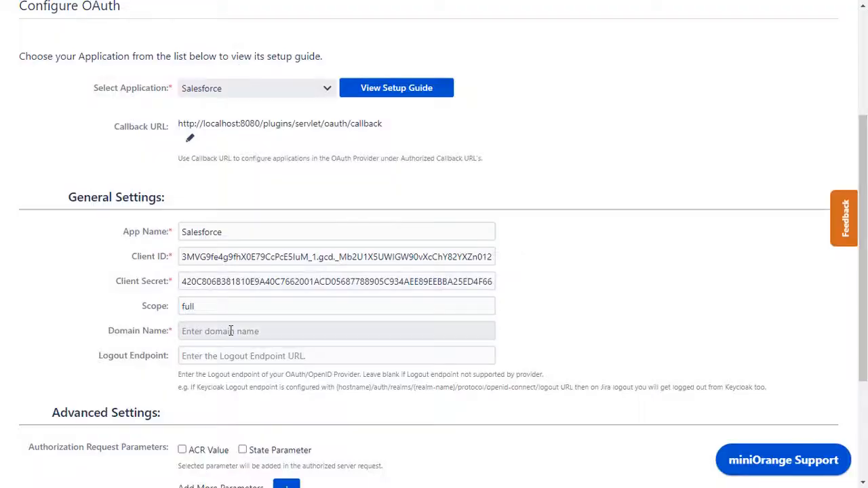
{"action": "type", "text": "wiproltd-5b.my.salesforce.com"}
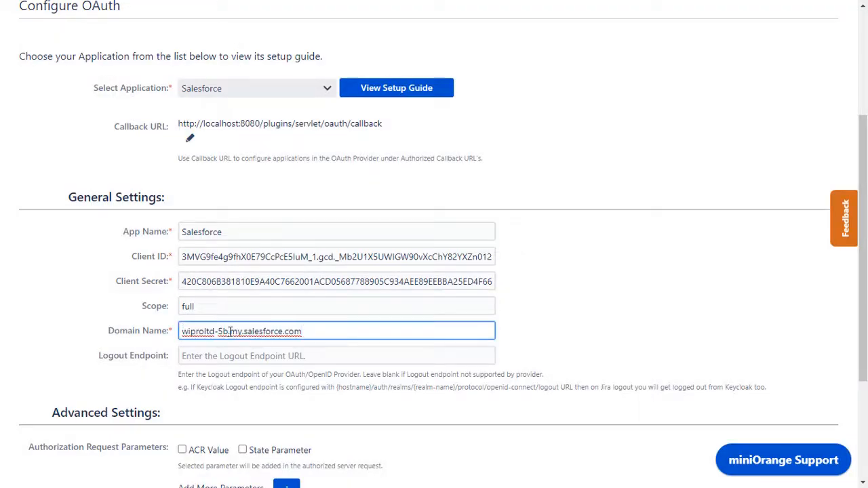
{"action": "scroll", "scroll_direction": "down", "scroll_amount": 3}
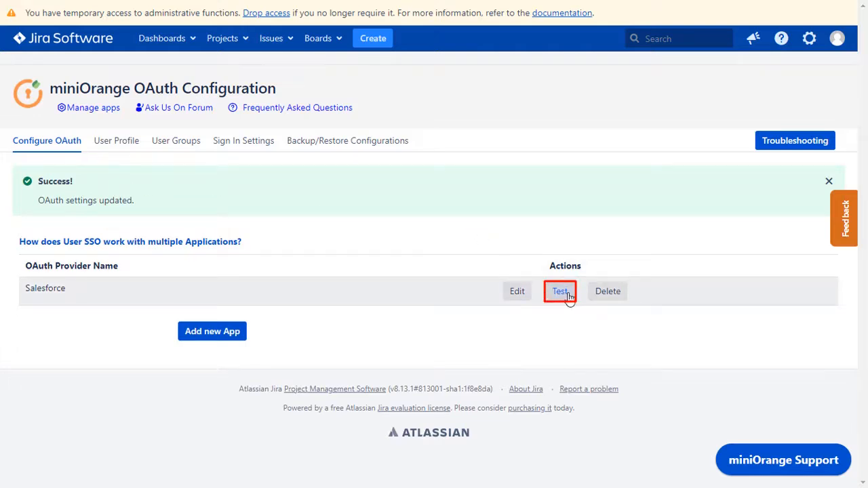
- Run Test on the Salesforce provider and review the TEST SUCCESSFUL popup with user attributes
{"action": "left_click", "coordinate": [559, 291]}
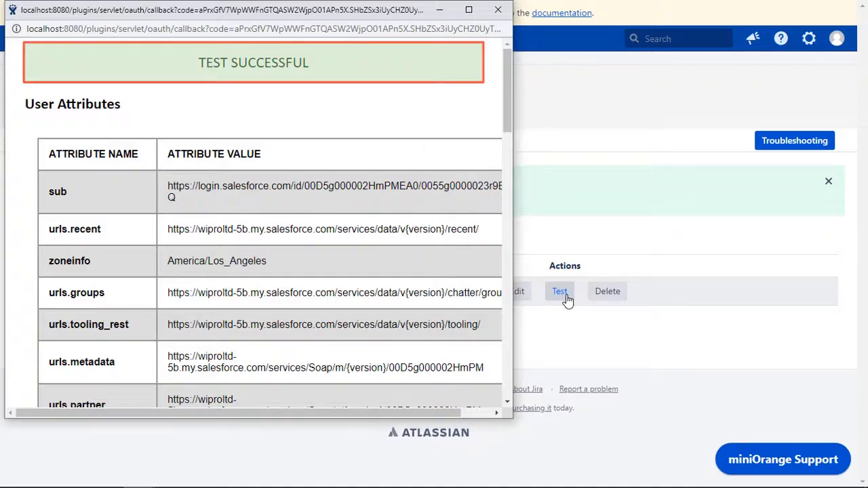
{"action": "scroll", "scroll_direction": "down", "scroll_amount": 3}
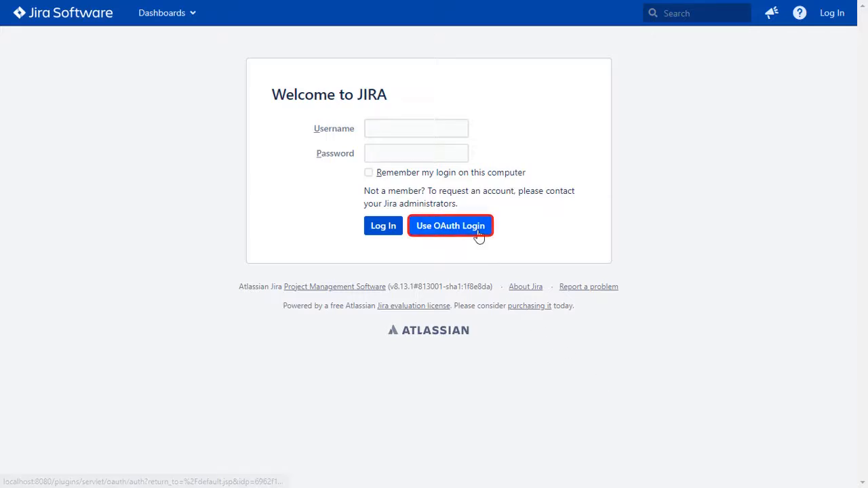
{"action": "left_click", "coordinate": [450, 225]}
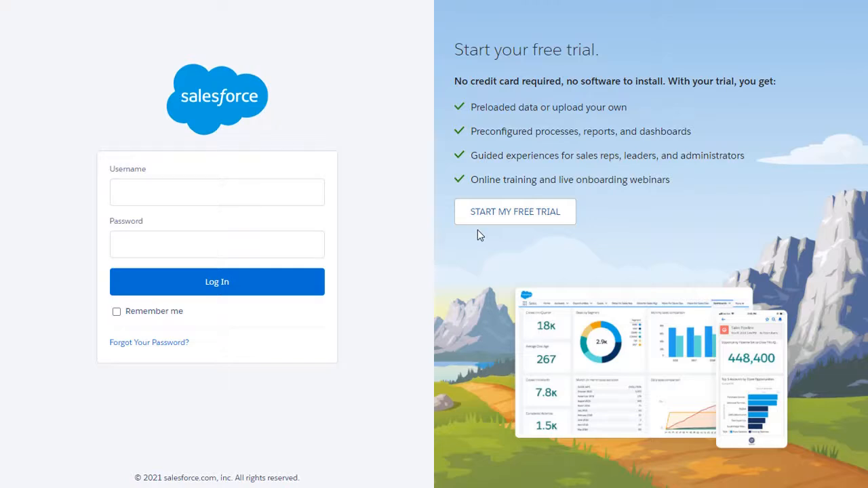
{"action": "type", "text": "ad"}
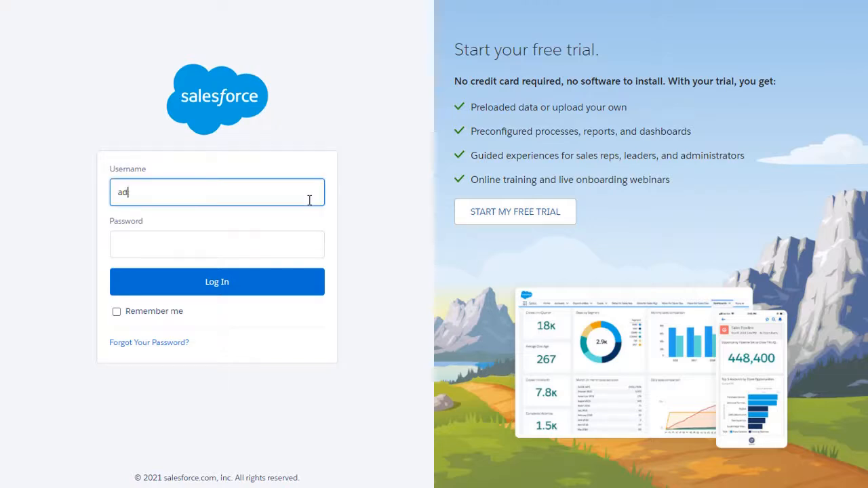
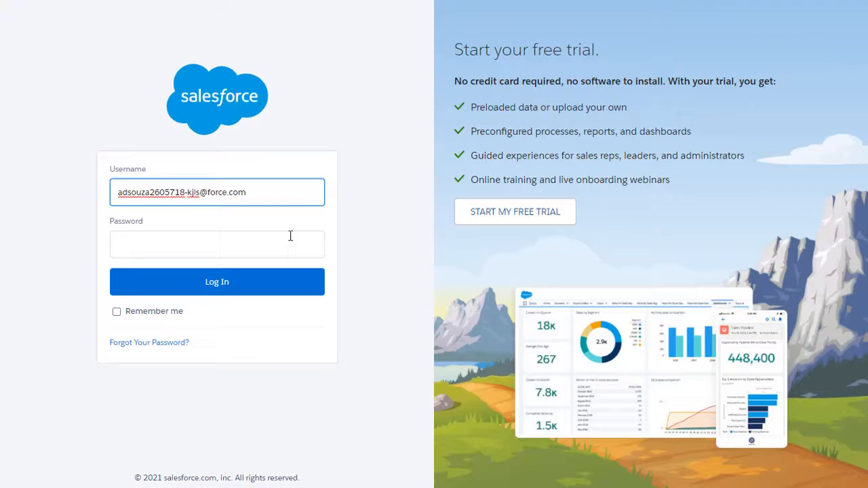
{"action": "left_click", "coordinate": [217, 281]}
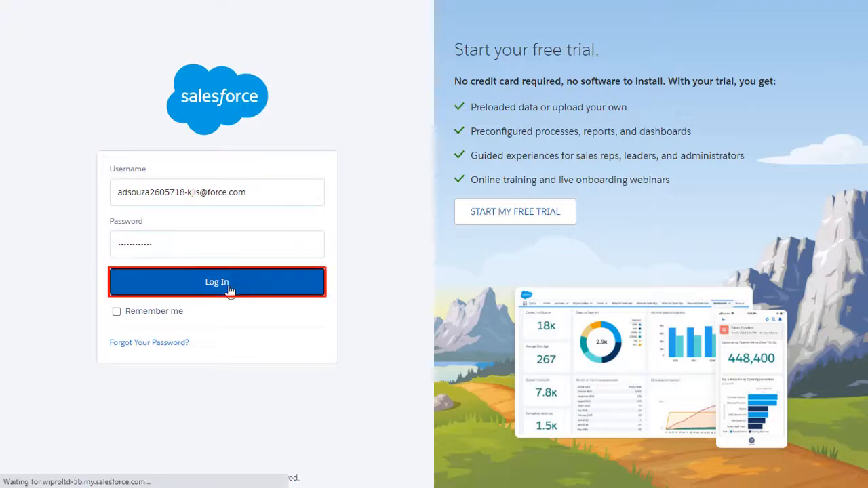
{"action": "left_click", "coordinate": [217, 281]}
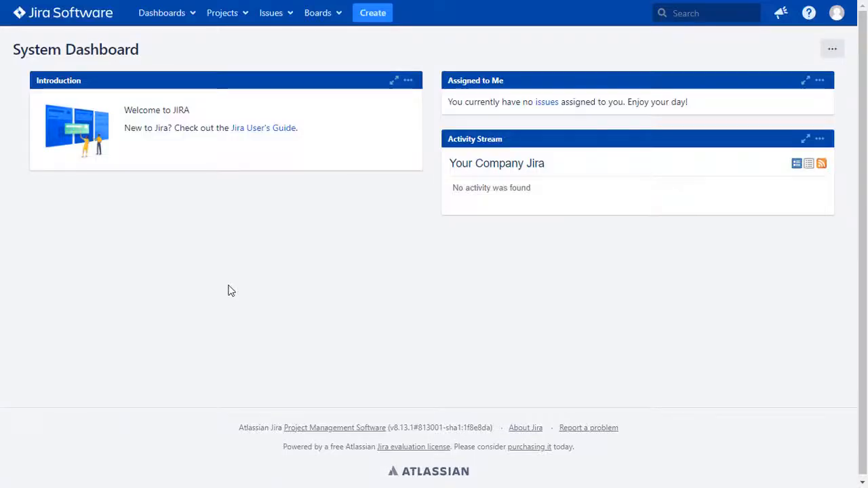